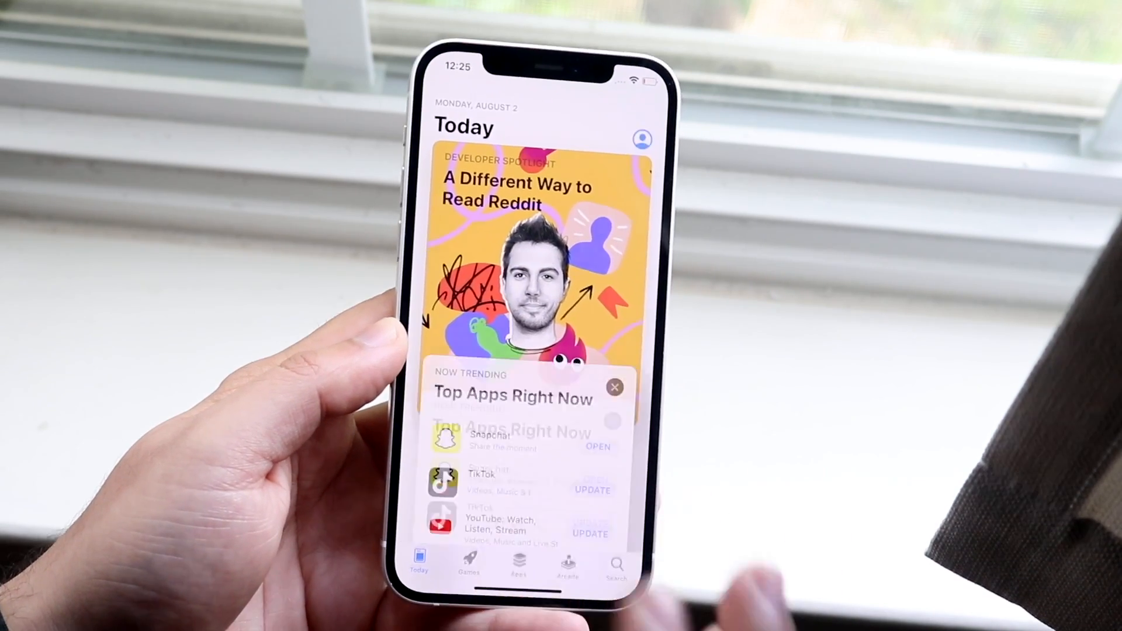
Browse the Top Apps Right Now story, then return to the home screen.
{"action": "left_click", "coordinate": [509, 398]}
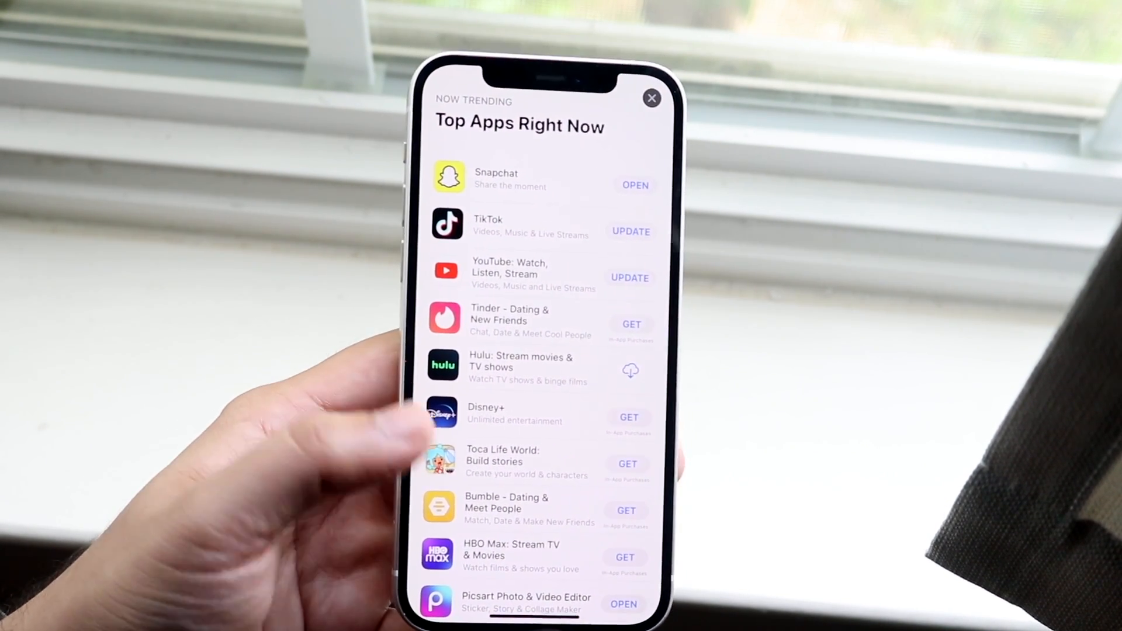
{"action": "left_click", "coordinate": [650, 98]}
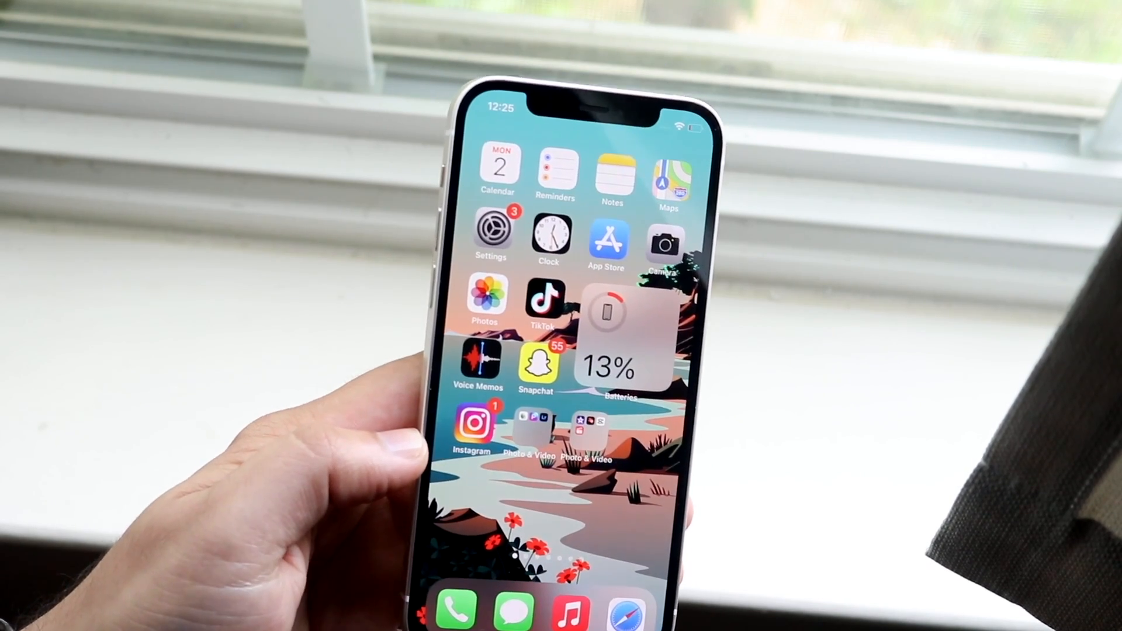
Launch Settings and open the Apple ID account page from the name banner.
{"action": "left_click", "coordinate": [490, 228]}
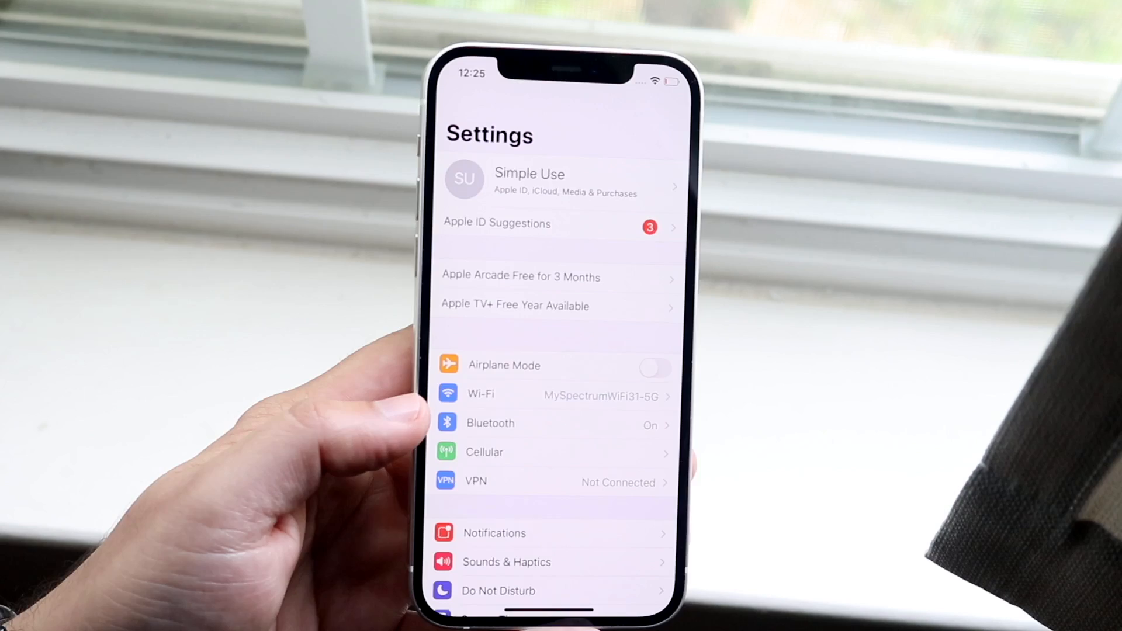
{"action": "left_click", "coordinate": [563, 182]}
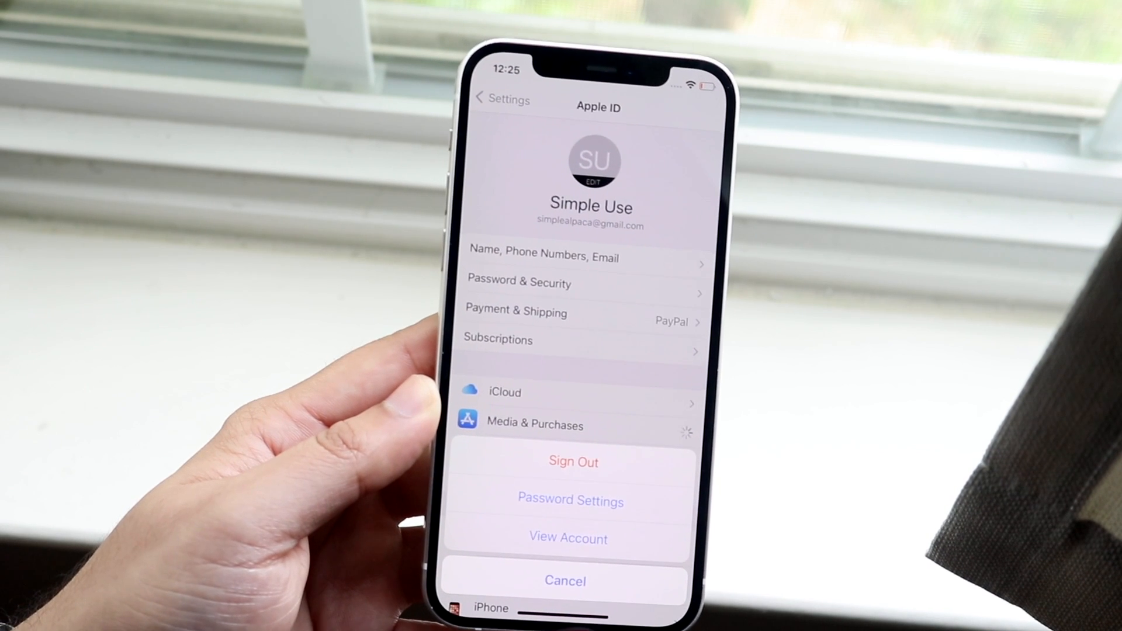
{"action": "left_click", "coordinate": [571, 500]}
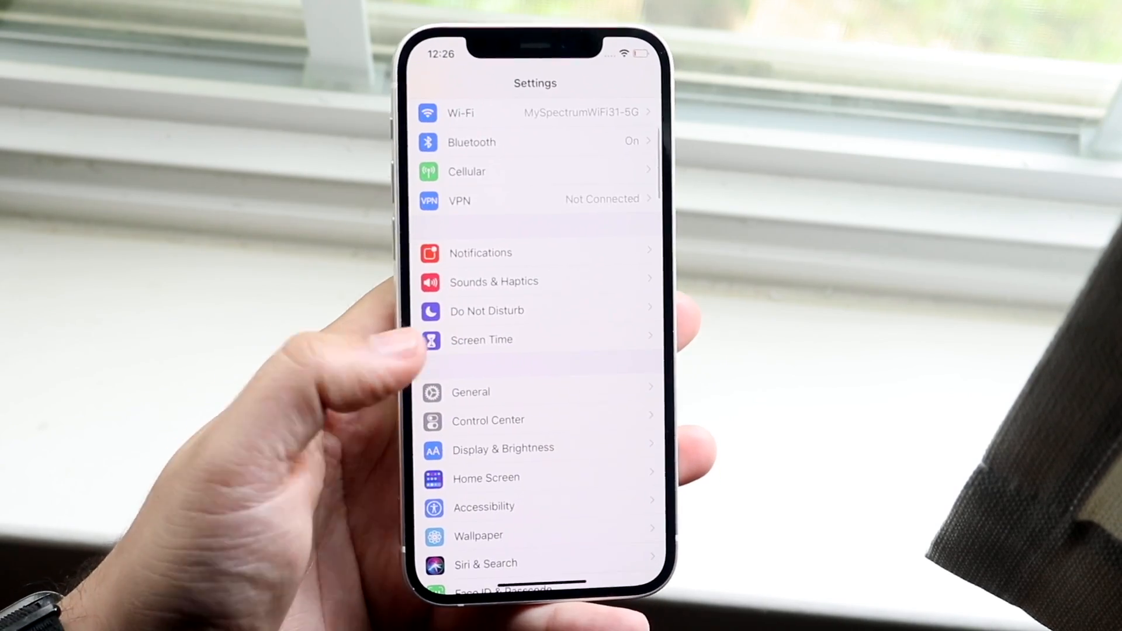
Open General > Software Update to confirm iOS 14.7 is up to date.
{"action": "left_click", "coordinate": [470, 392]}
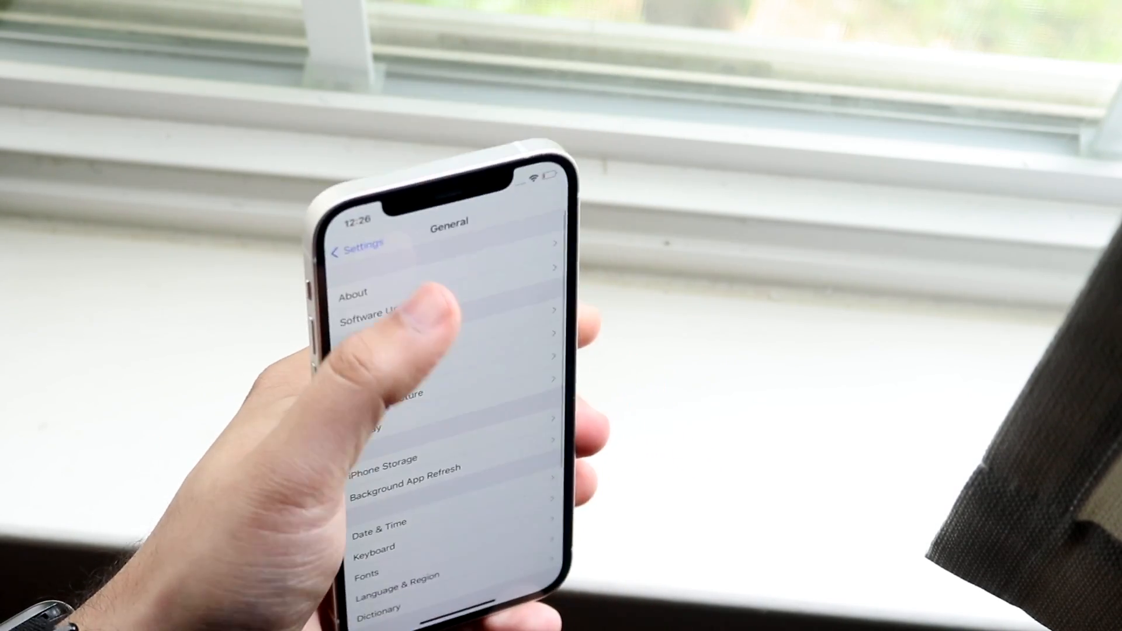
{"action": "left_click", "coordinate": [375, 315]}
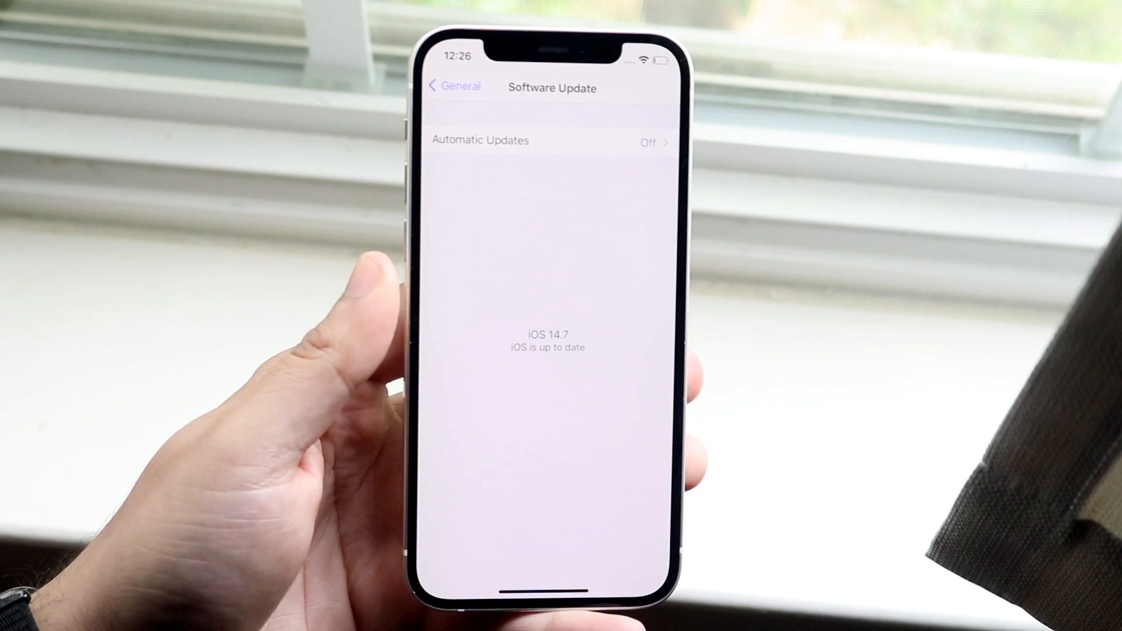